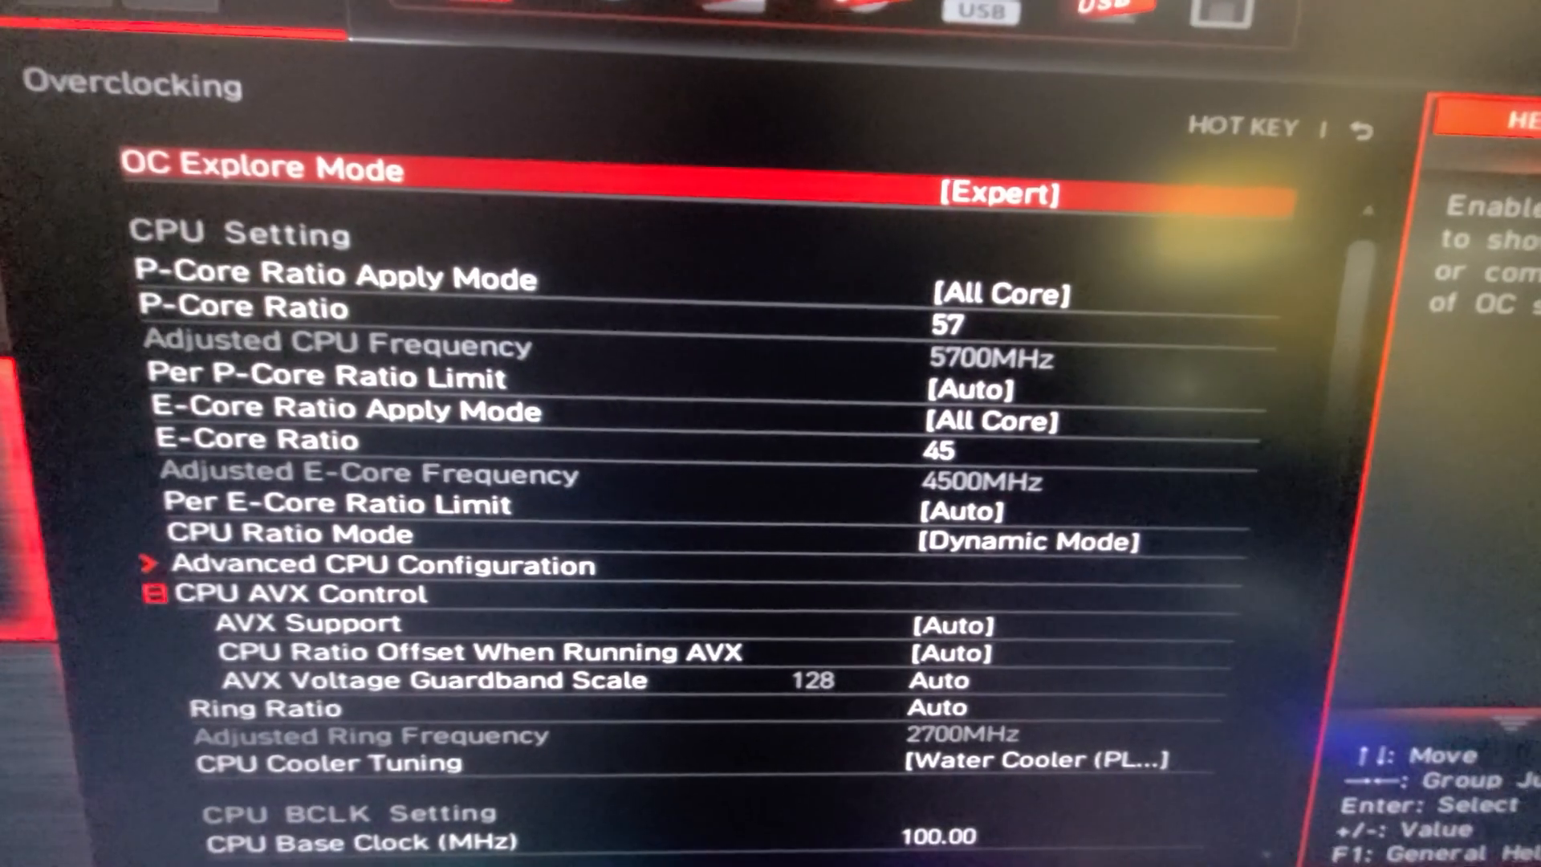
Start the Bench CPU run so the multi-thread score for the i9-13900KF appears
{"action": "key", "text": "Down"}
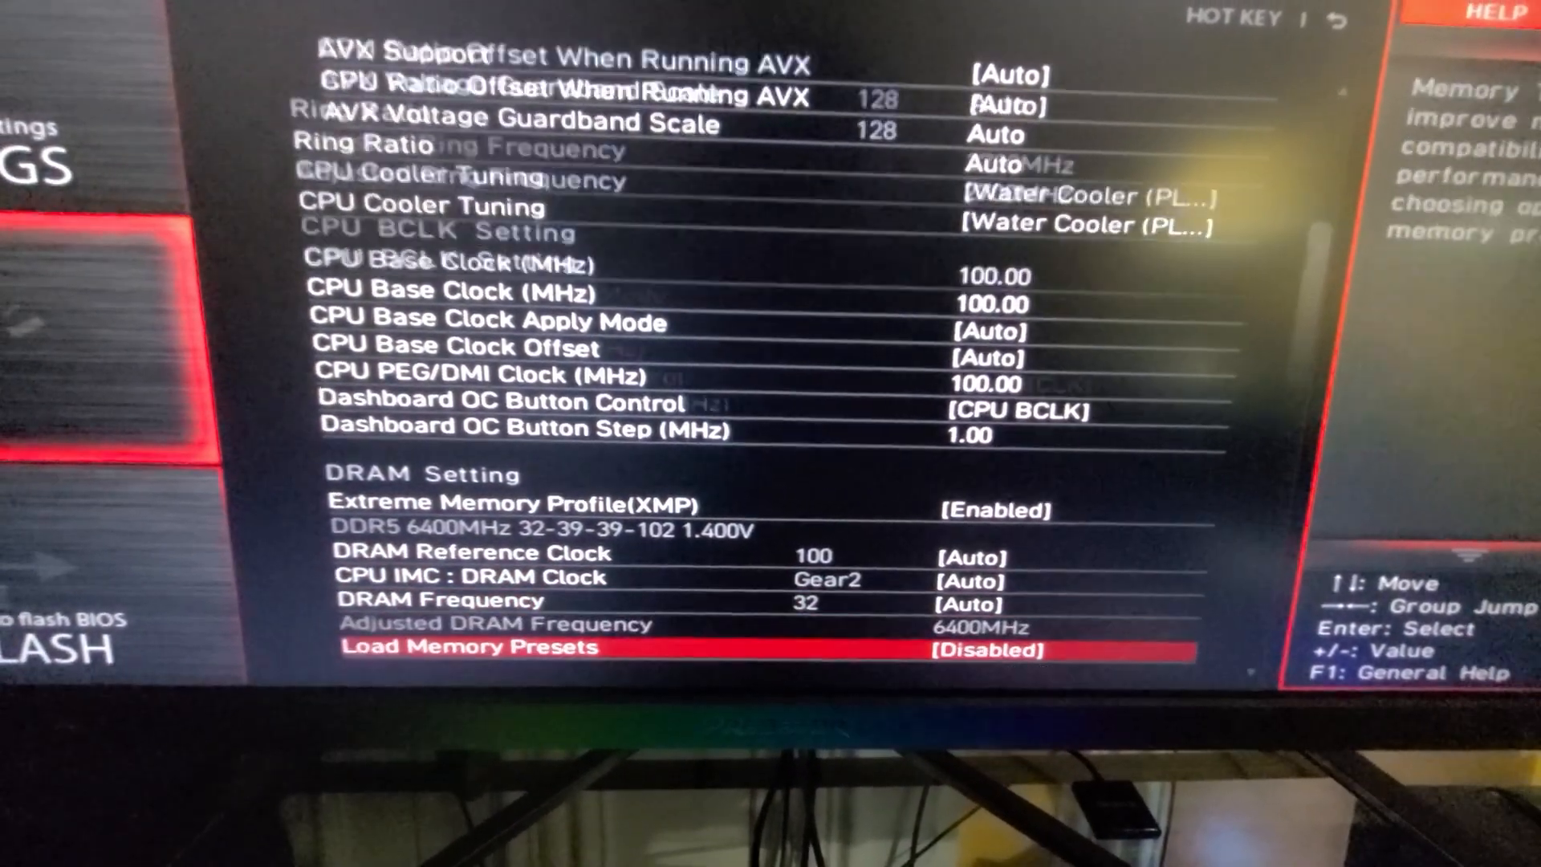
{"action": "scroll", "scroll_direction": "down", "scroll_amount": 3}
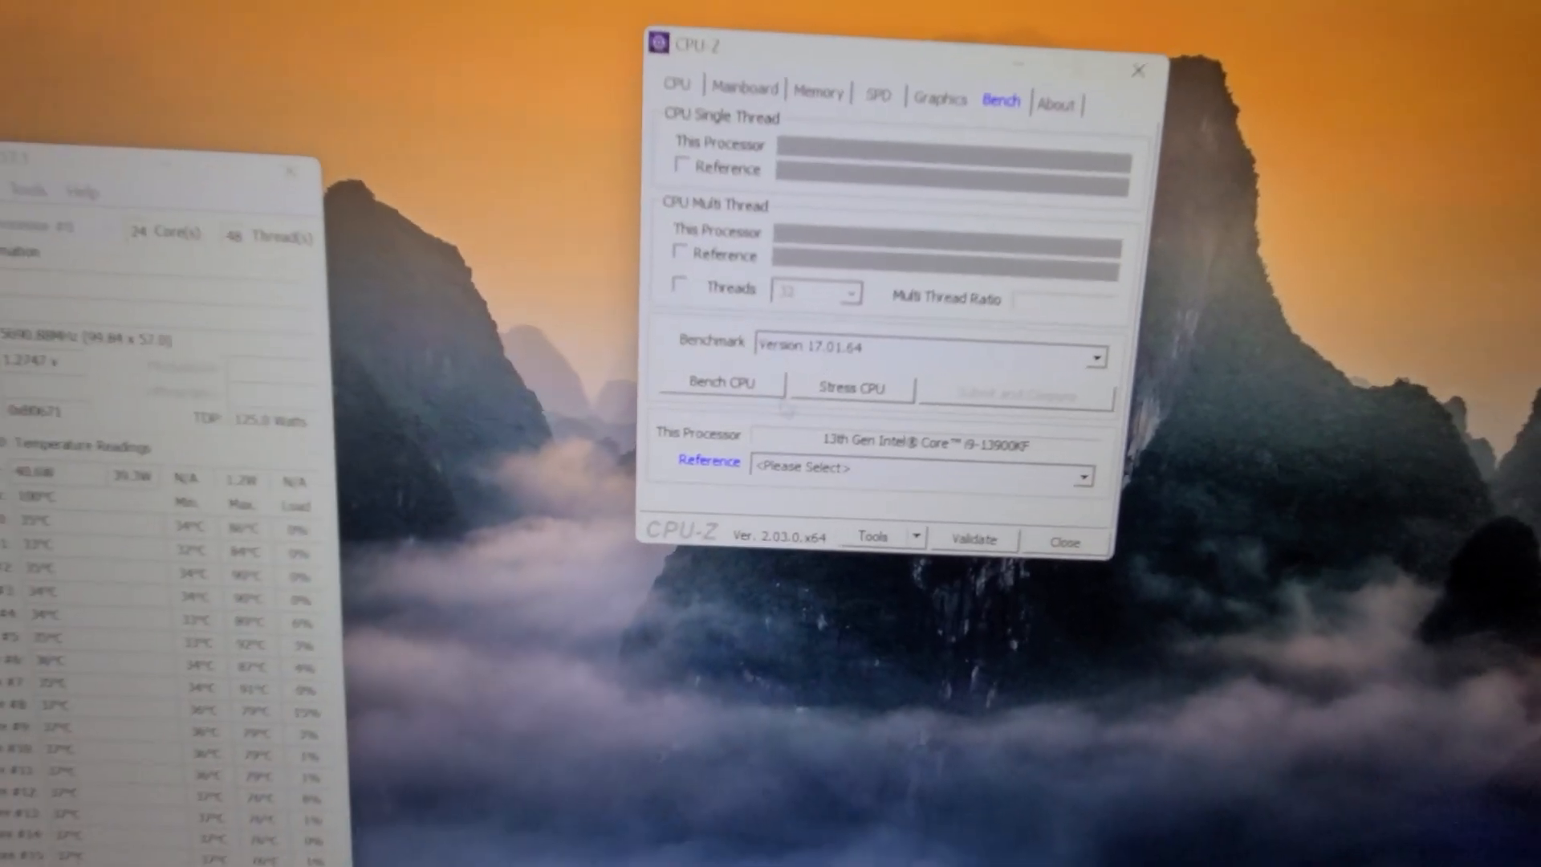
{"action": "left_click", "coordinate": [720, 382]}
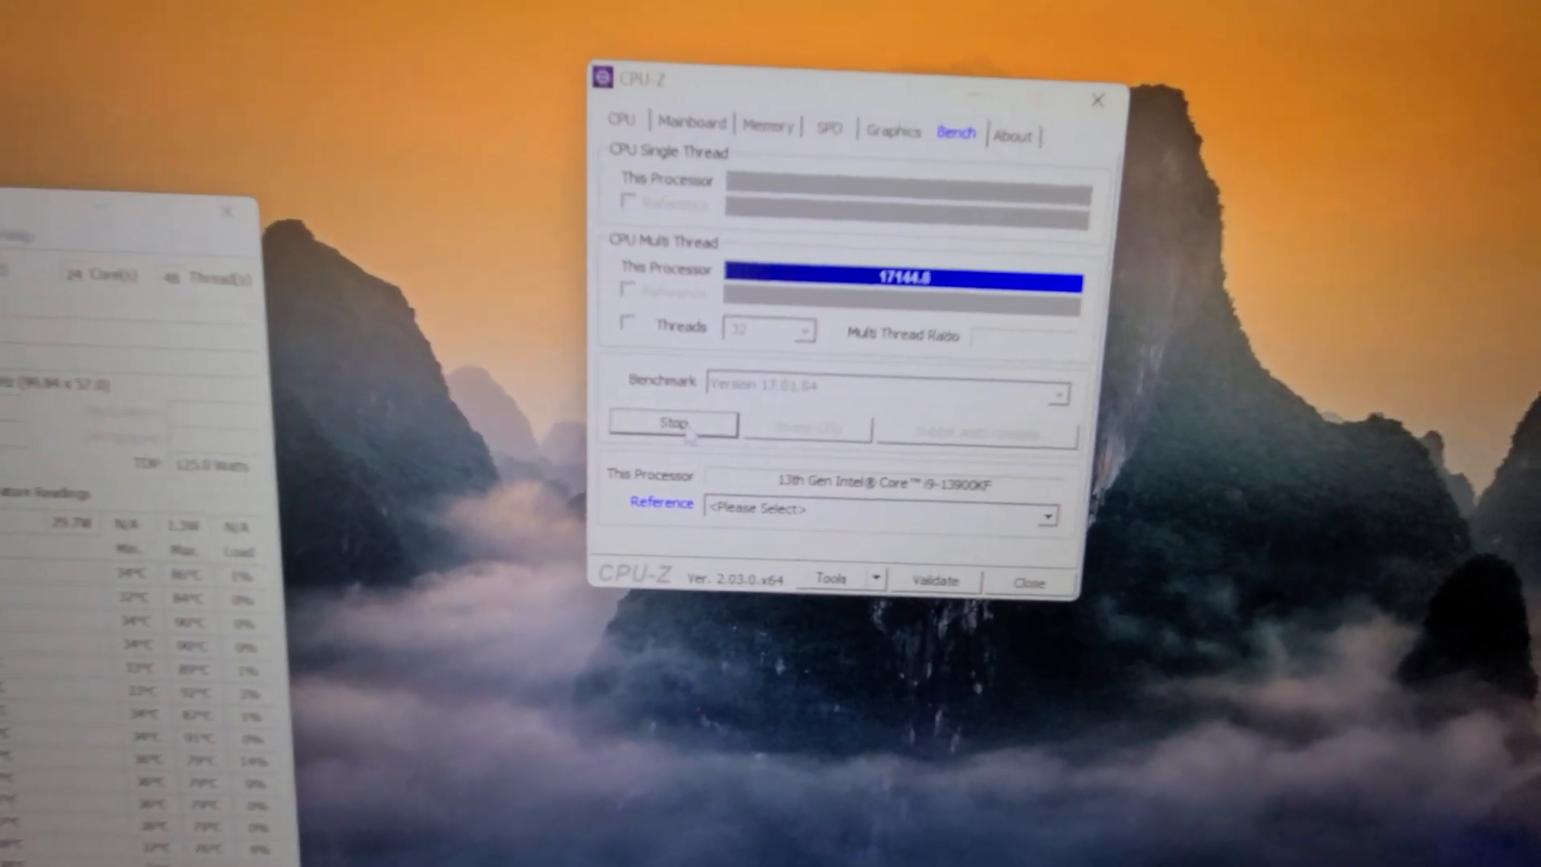